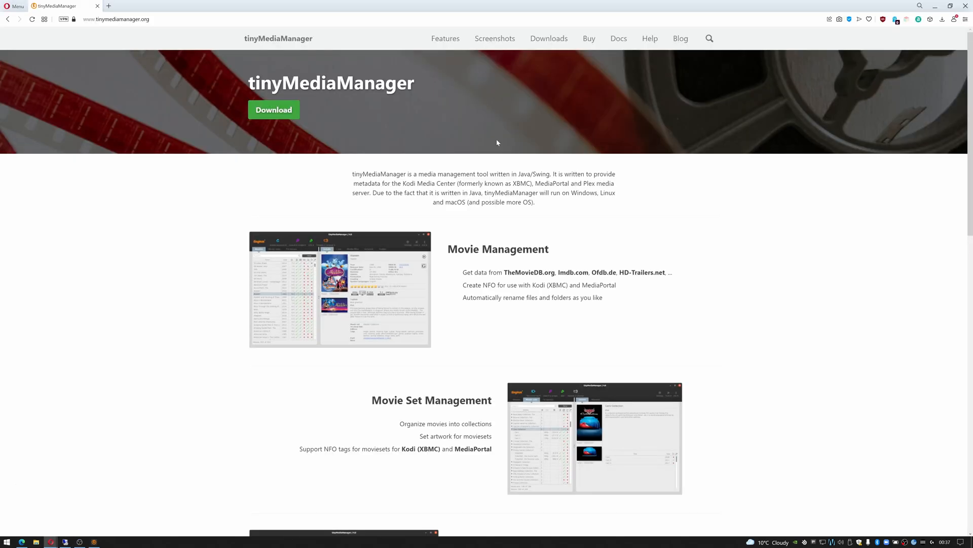
mouse_move(527, 47)
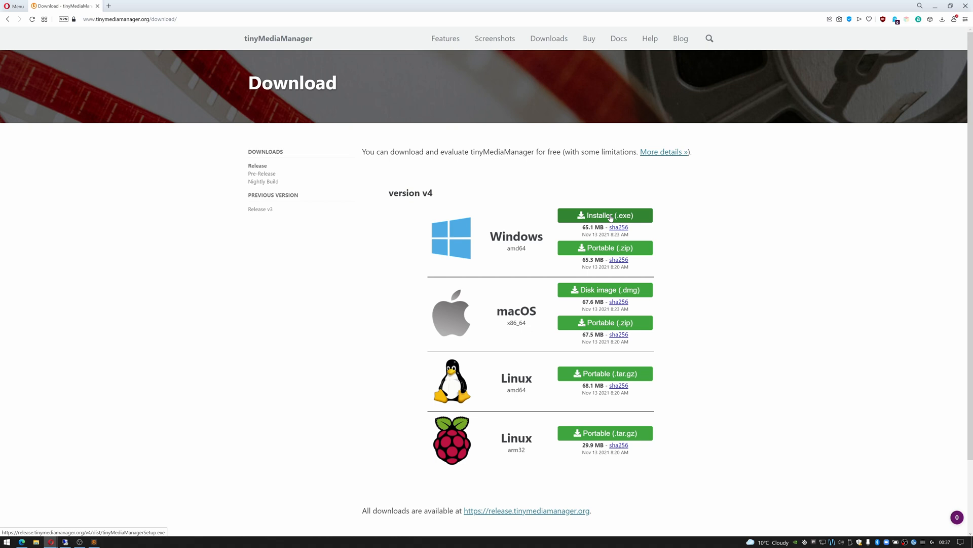
mouse_move(760, 127)
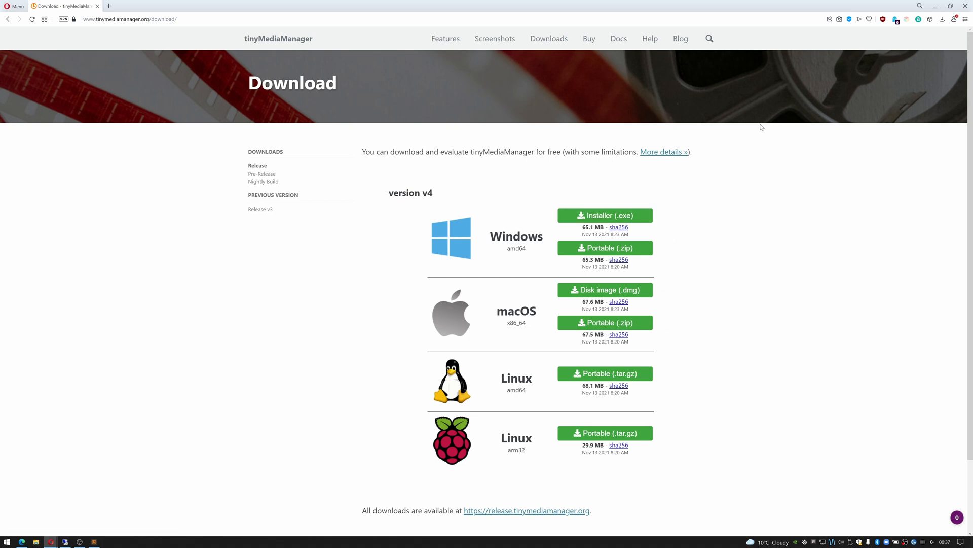
mouse_move(620, 106)
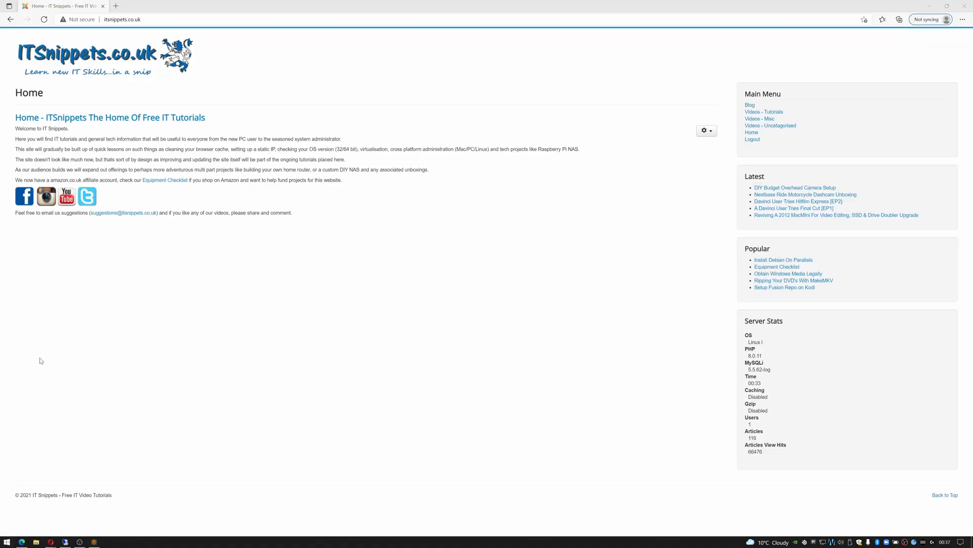
Launch tinyMediaManager from the taskbar, showing the 134-movie library with one title's details.
click(7, 541)
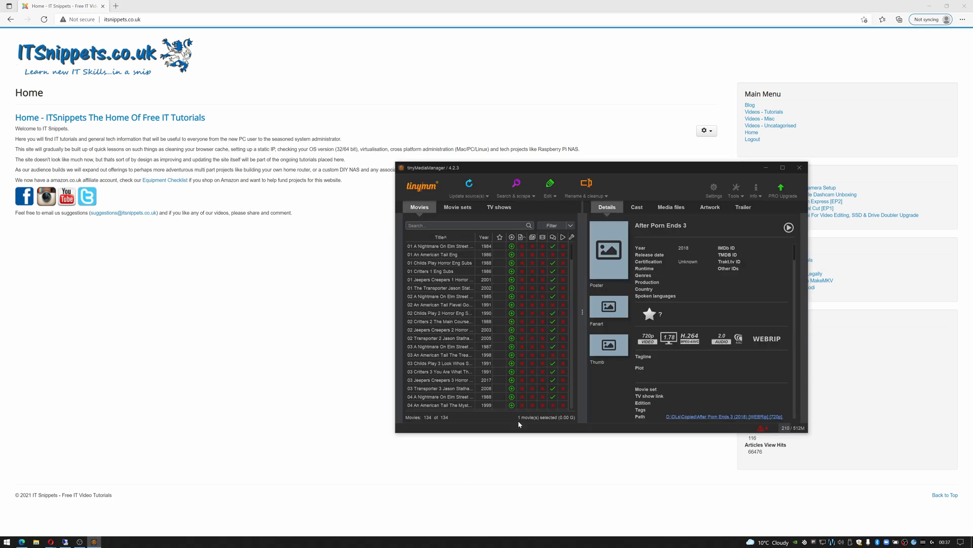
mouse_move(517, 347)
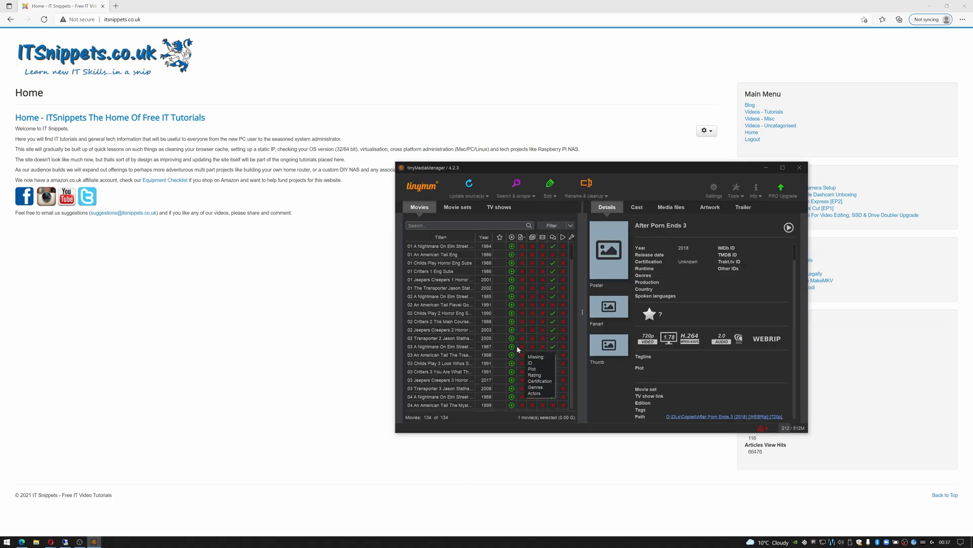
mouse_move(527, 295)
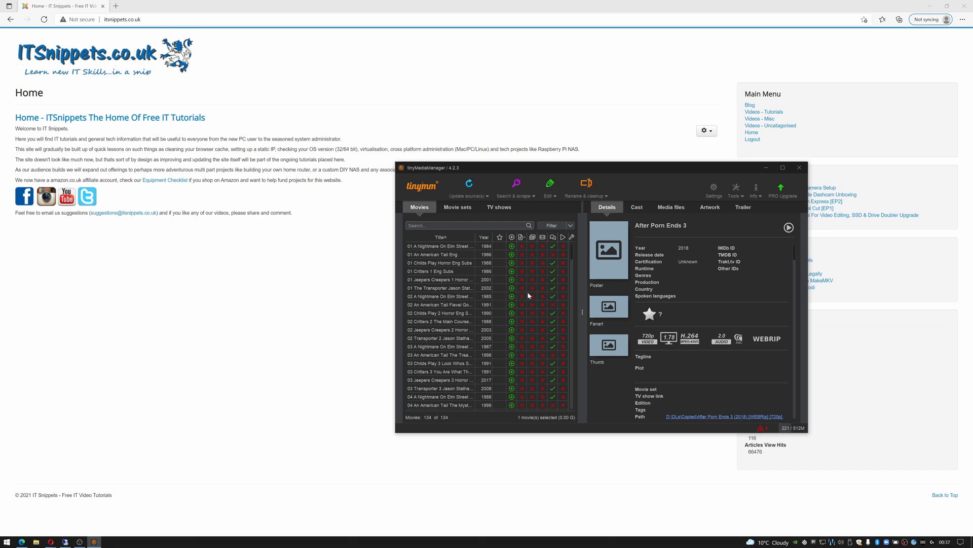
mouse_move(682, 309)
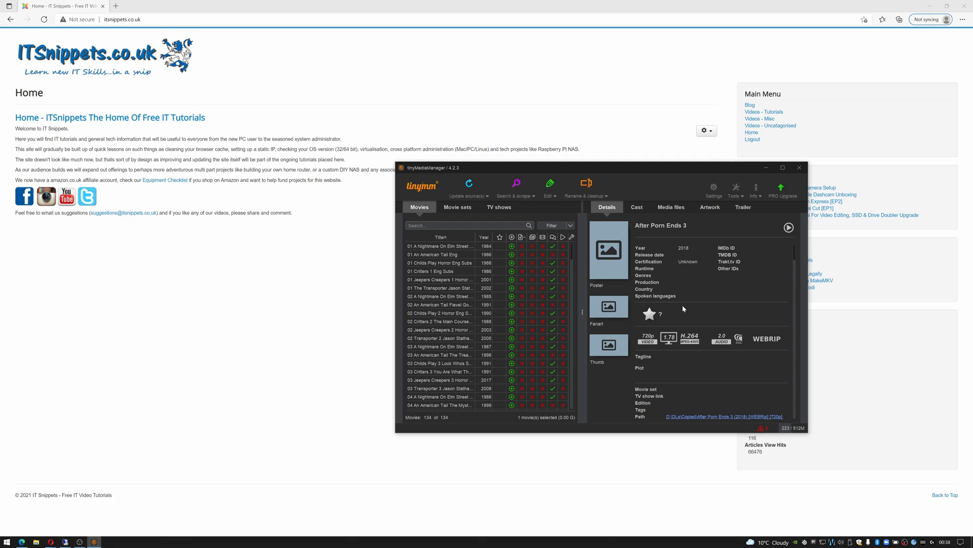
mouse_move(673, 318)
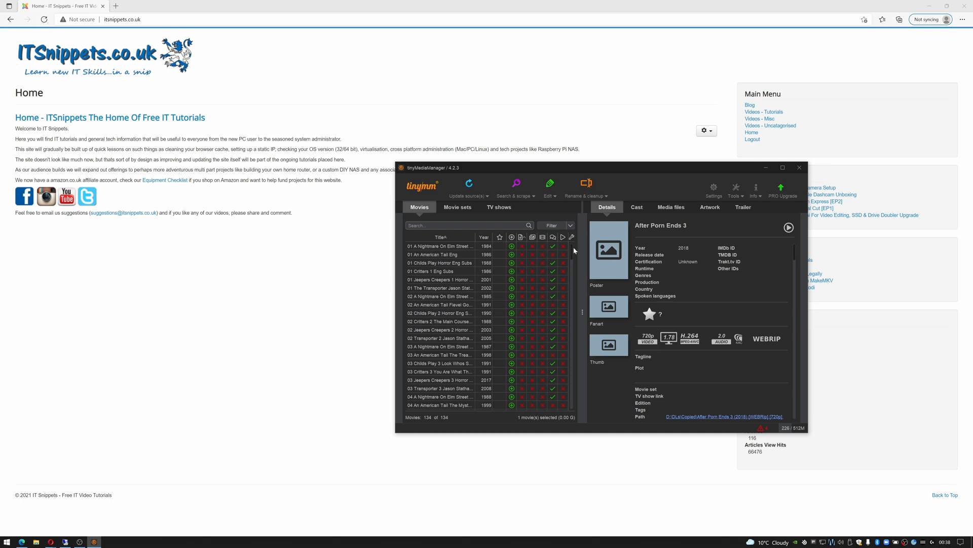
mouse_move(630, 392)
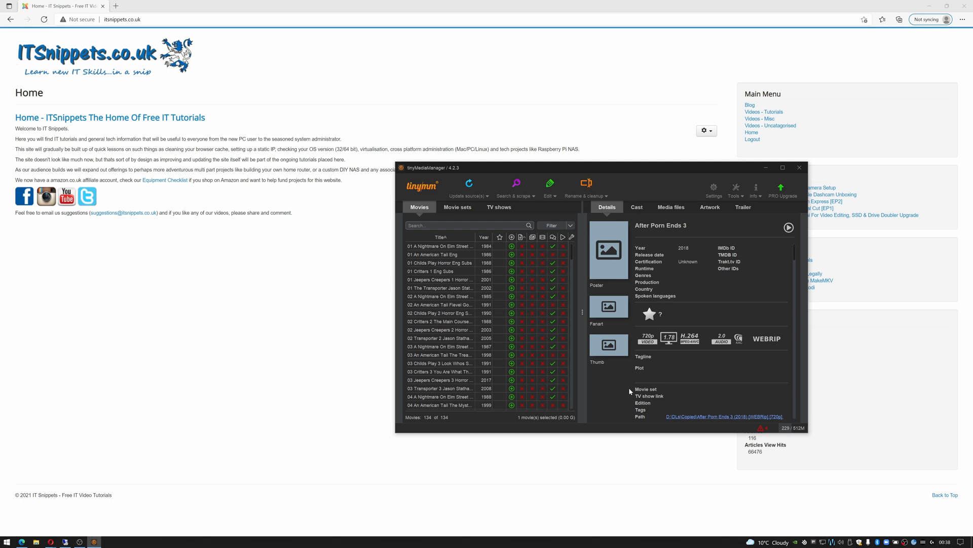
mouse_move(550, 294)
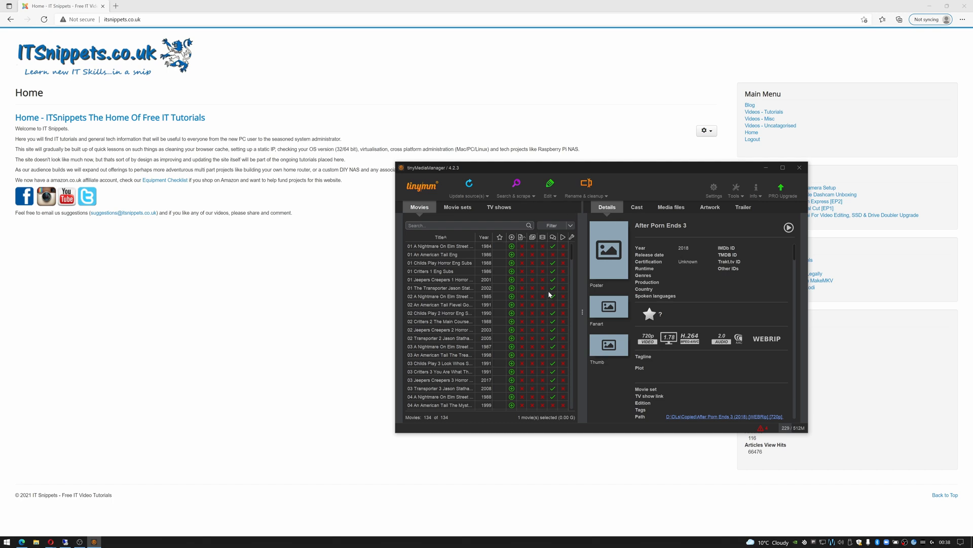
mouse_move(495, 258)
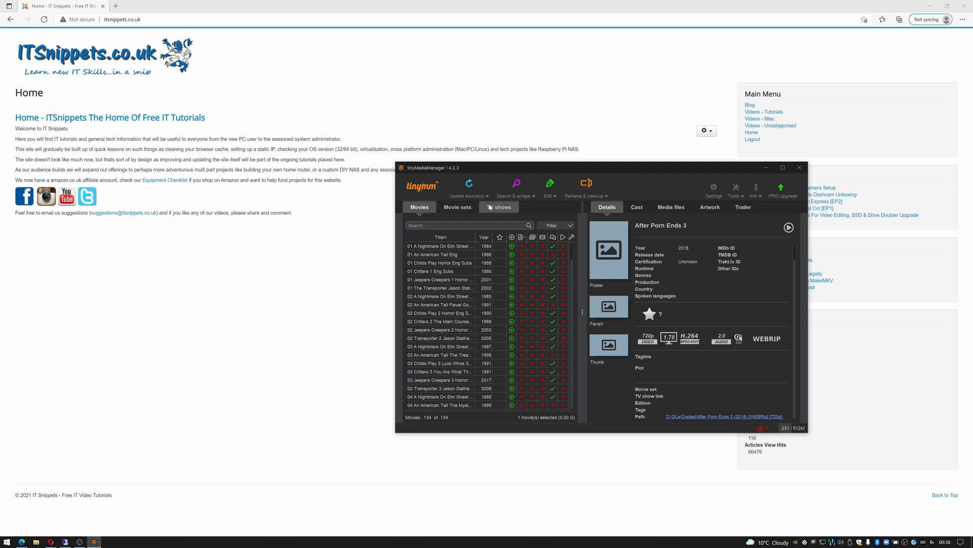
Start adding a new movie folder via Update sources, dismiss the folder chooser, and maximize the window.
click(466, 196)
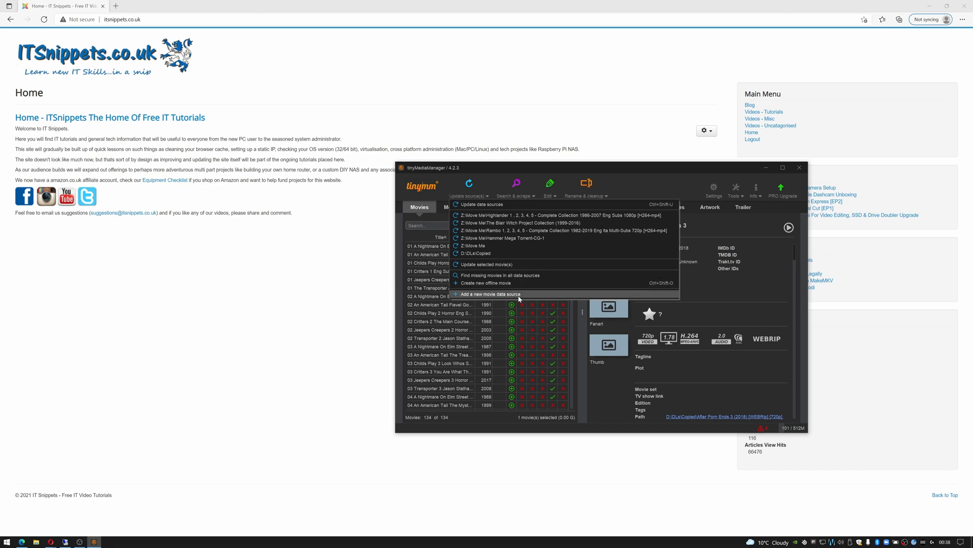
click(490, 294)
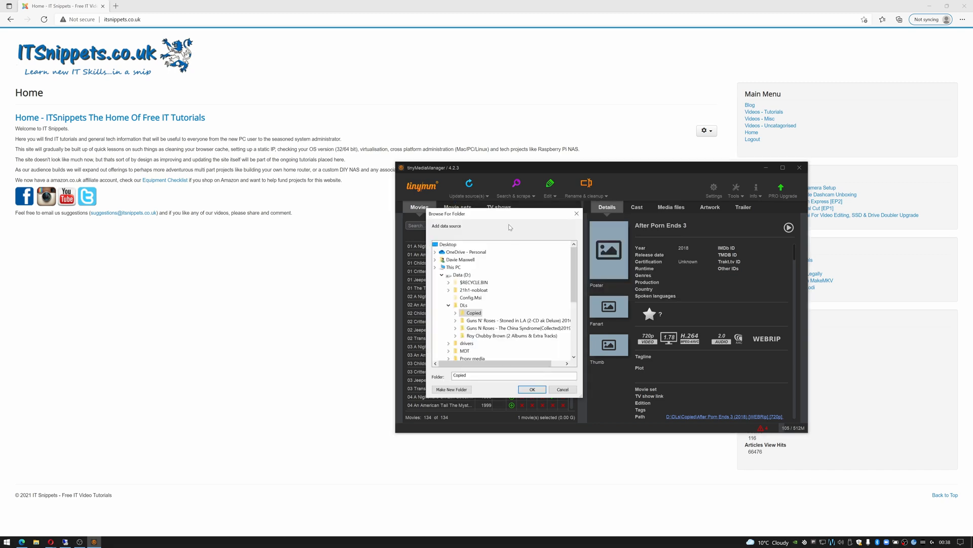
scroll(down, 3)
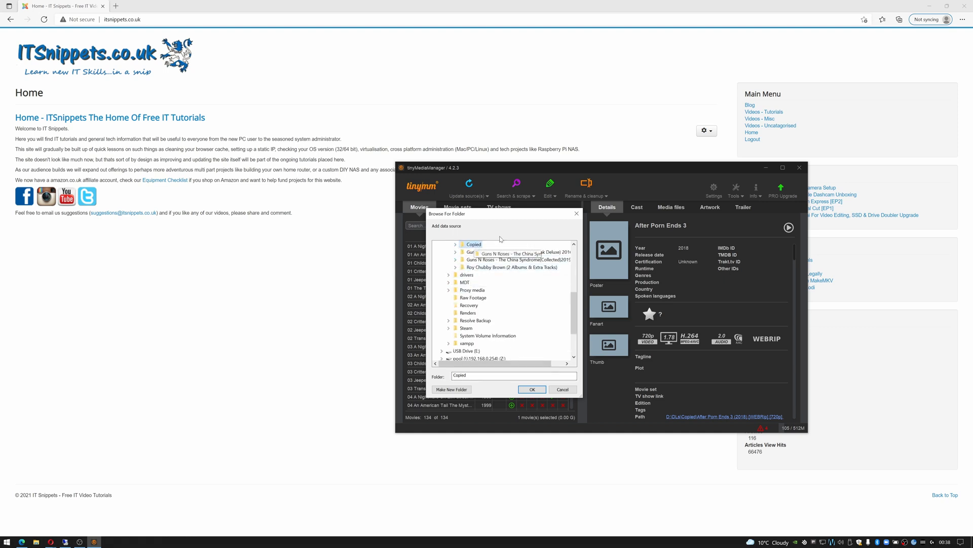
click(563, 389)
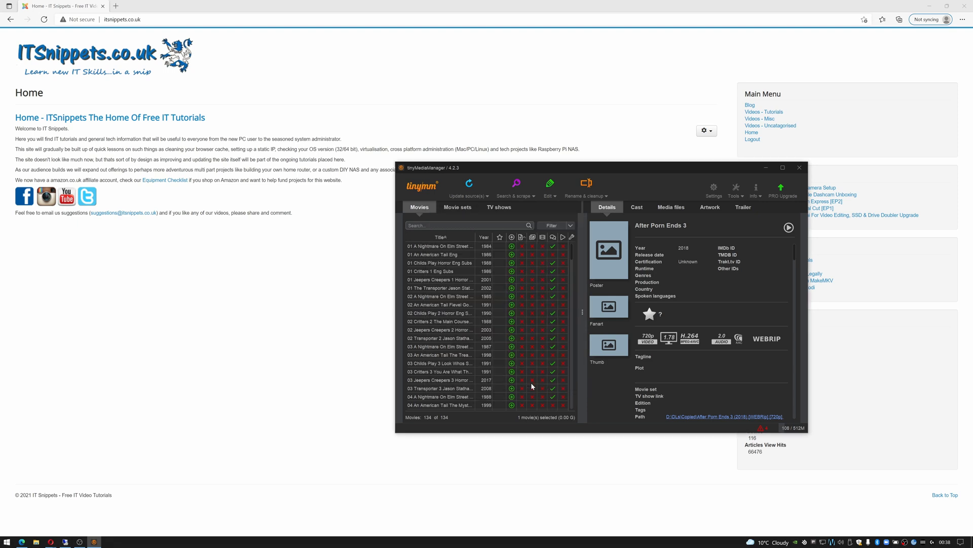
click(782, 167)
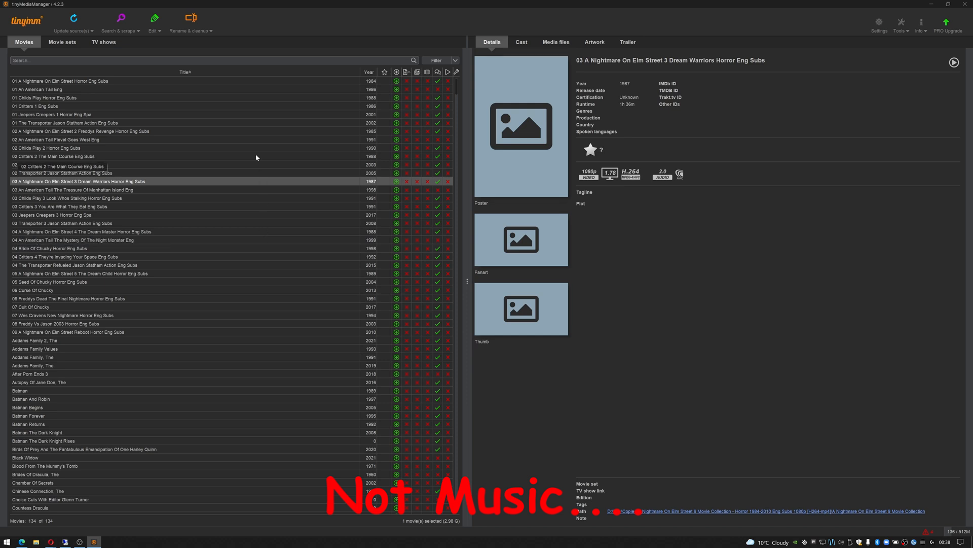
Enable Automatic renaming under TV shows > Renamer and Movies > Renamer in Settings, then close Settings.
click(56, 156)
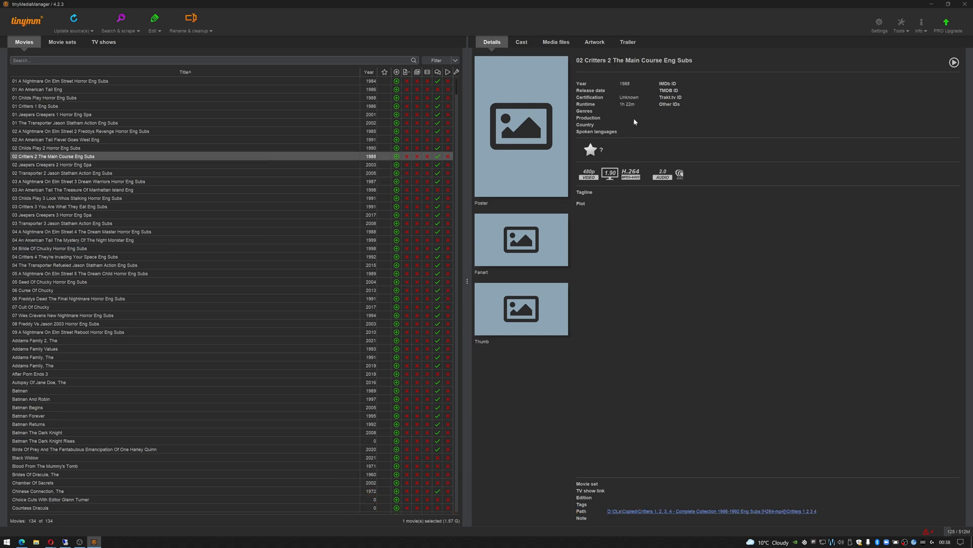
mouse_move(879, 24)
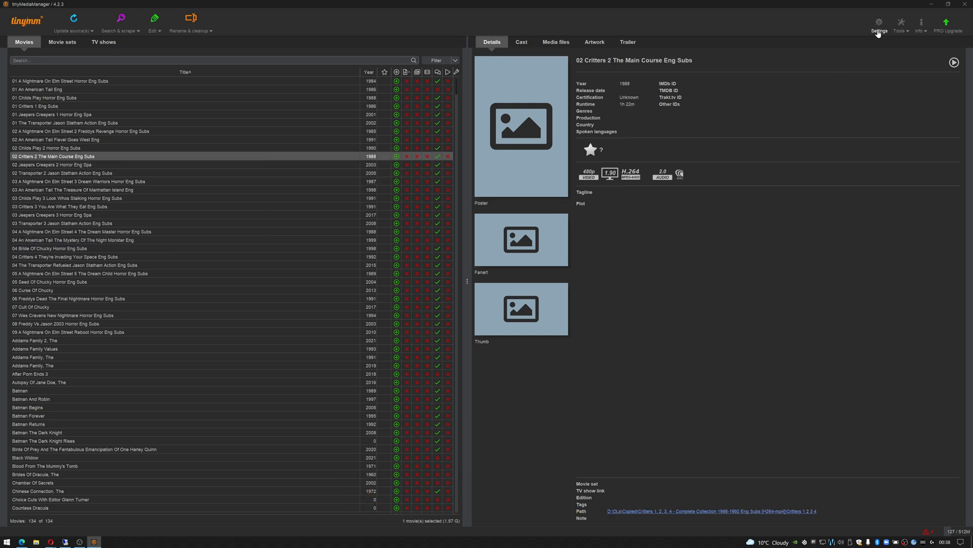
click(878, 22)
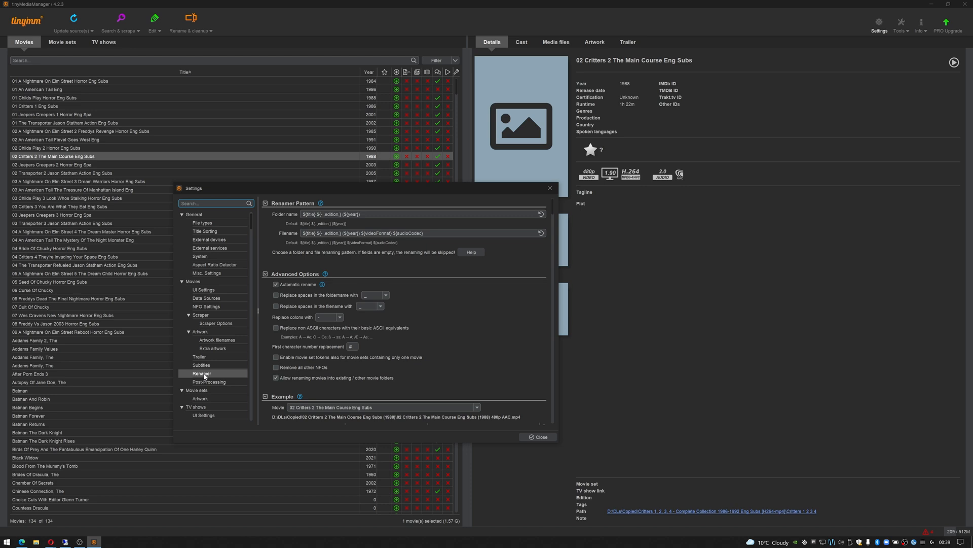
scroll(down, 3)
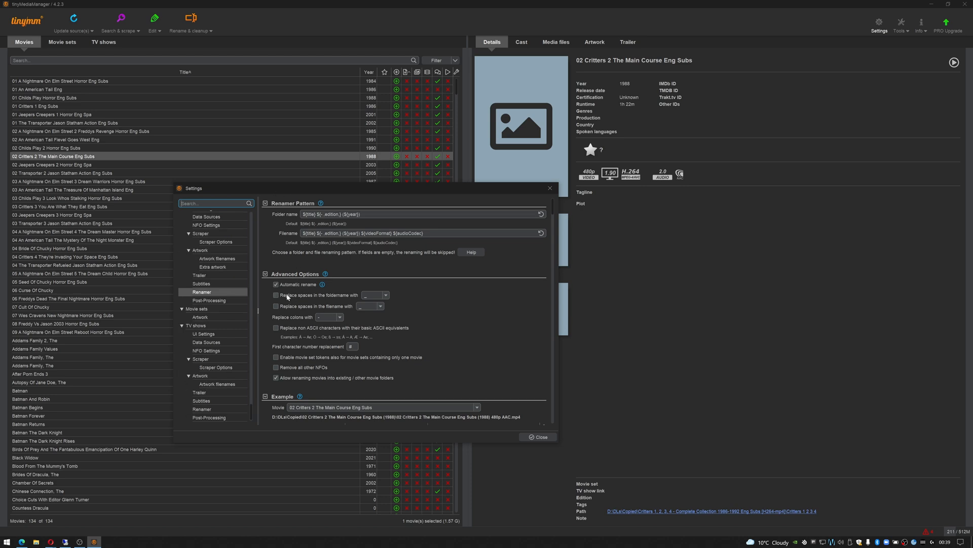
mouse_move(362, 284)
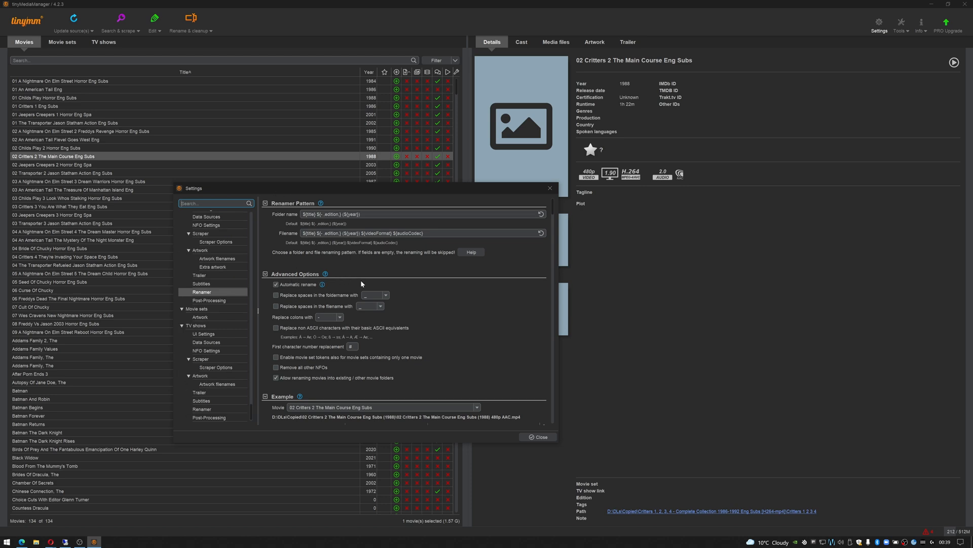
mouse_move(317, 223)
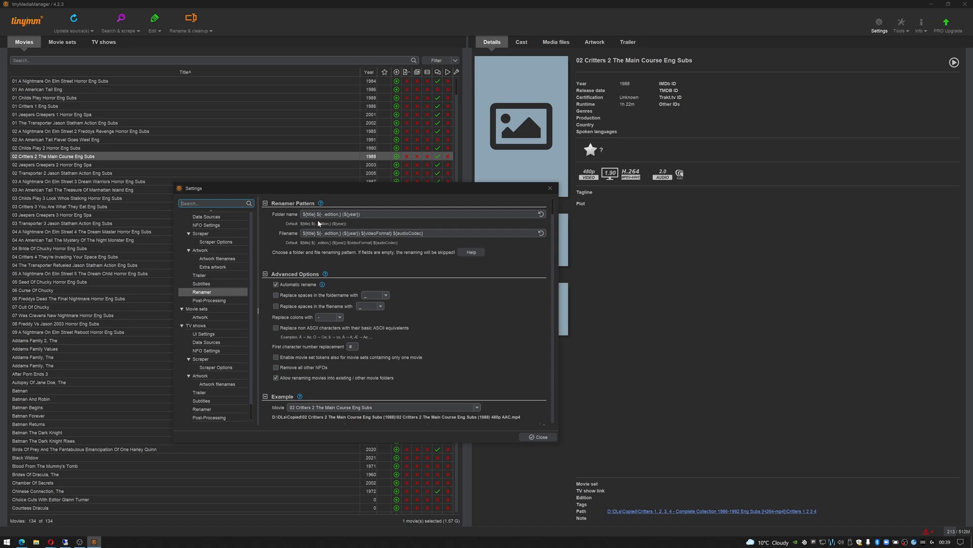
scroll(down, 3)
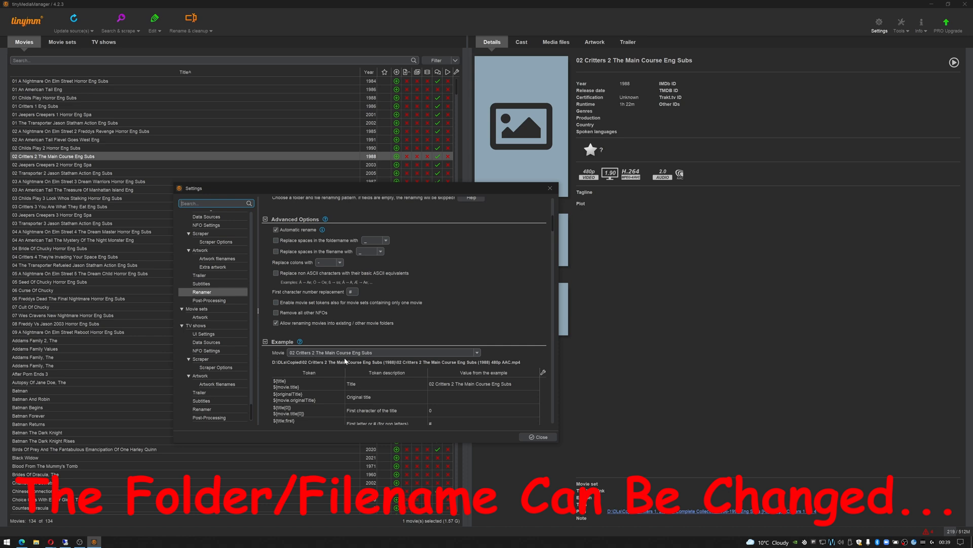
mouse_move(366, 362)
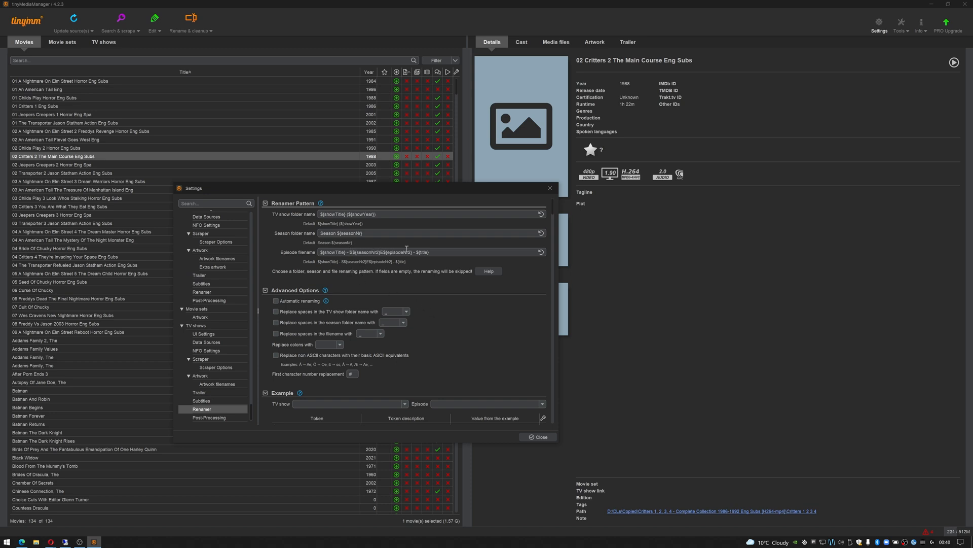
mouse_move(472, 265)
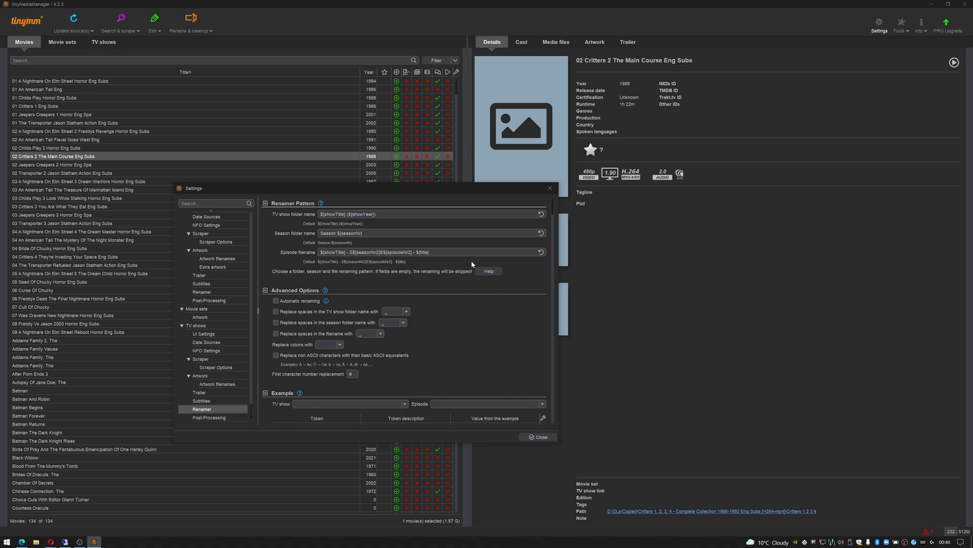
mouse_move(363, 328)
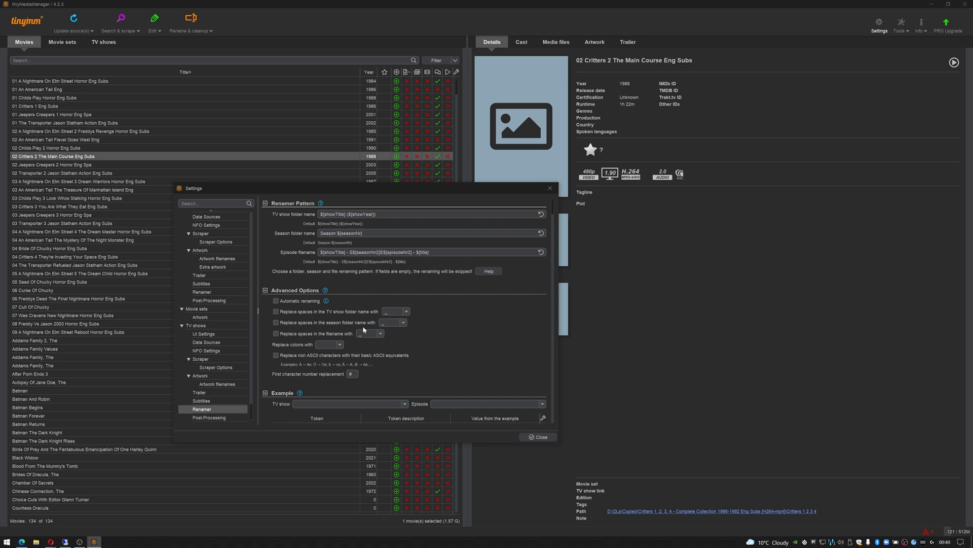
click(276, 301)
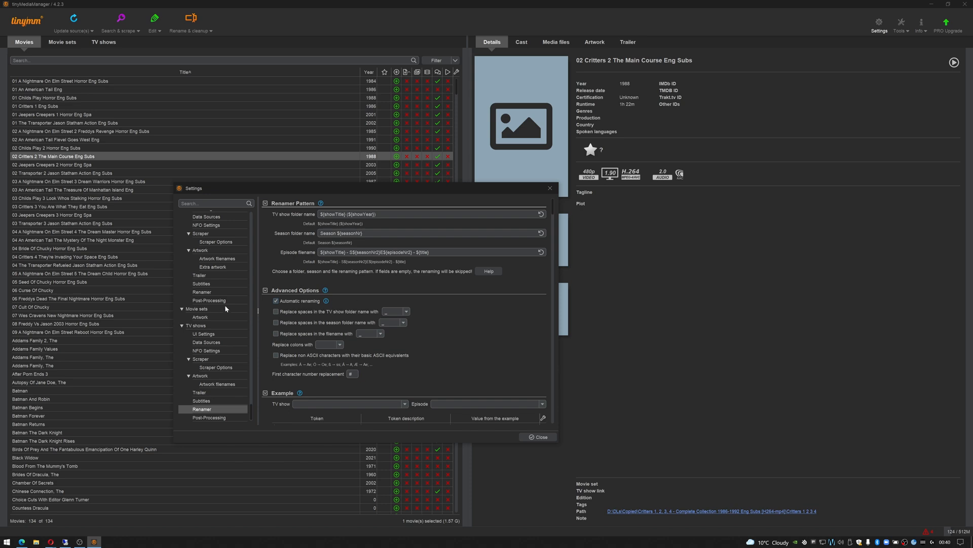
mouse_move(226, 308)
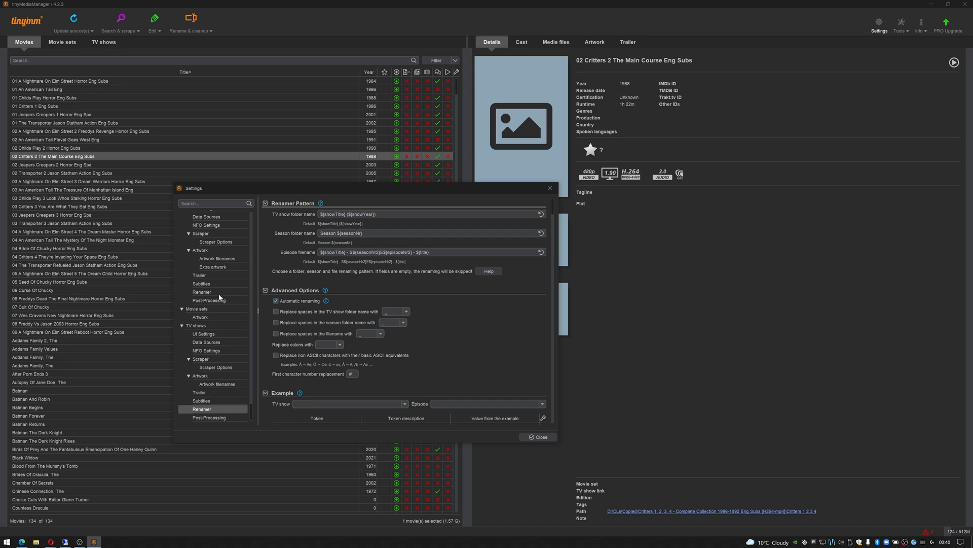
mouse_move(217, 295)
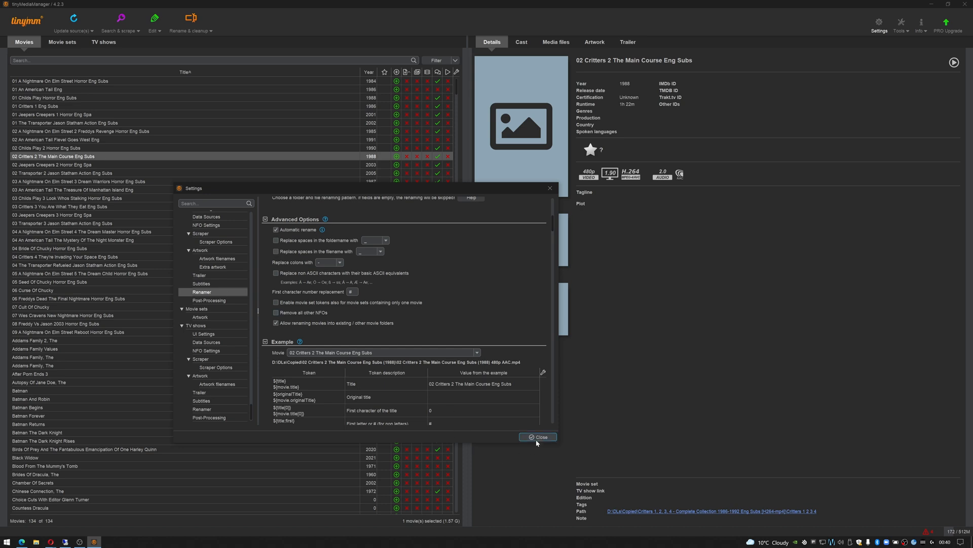
click(537, 436)
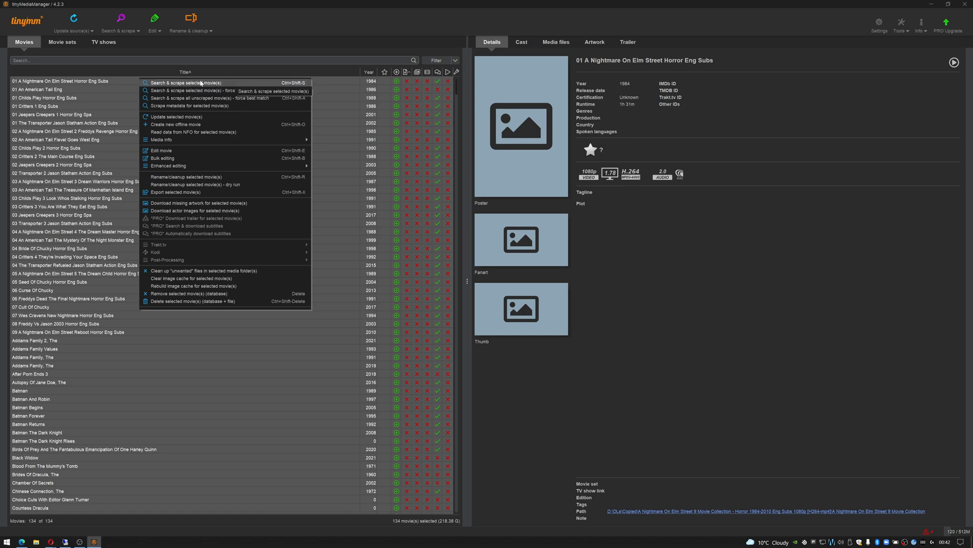
mouse_move(205, 91)
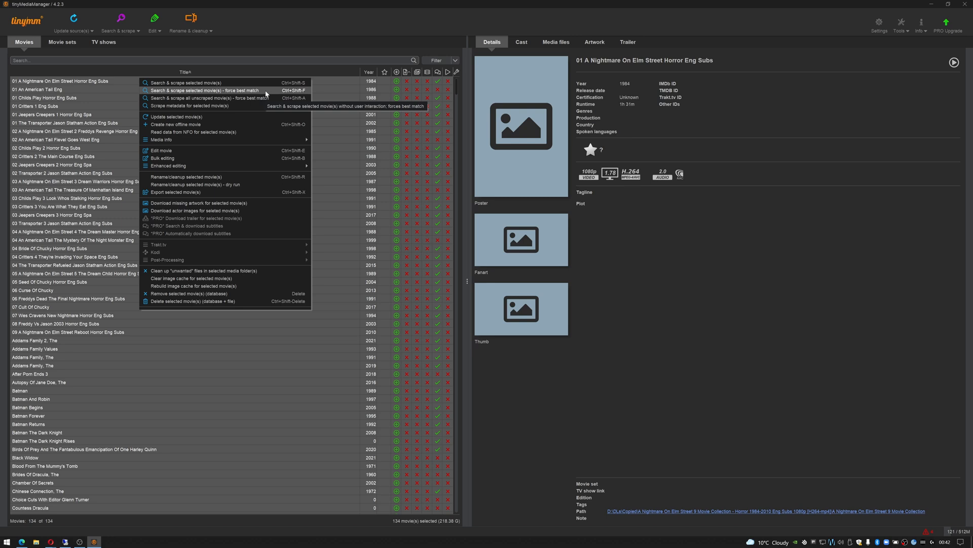
mouse_move(200, 106)
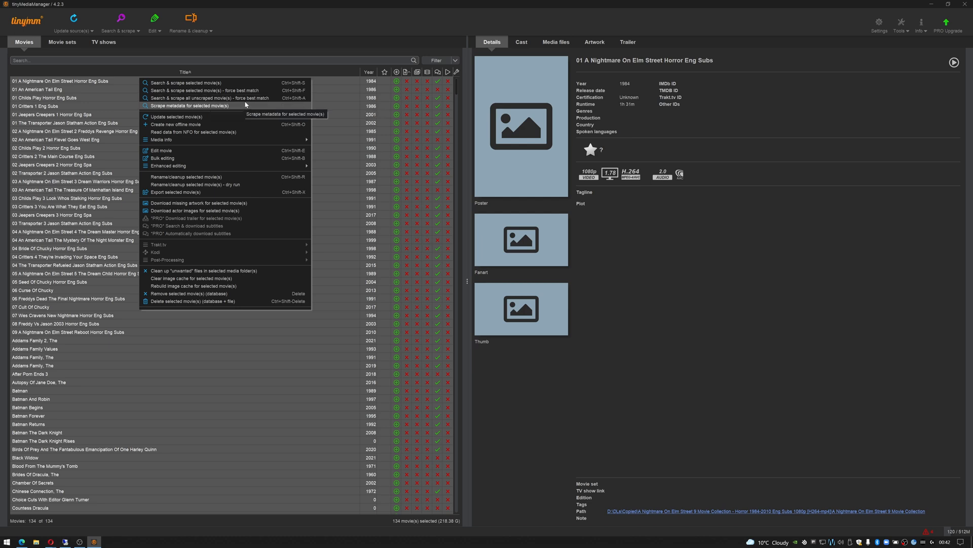
mouse_move(205, 90)
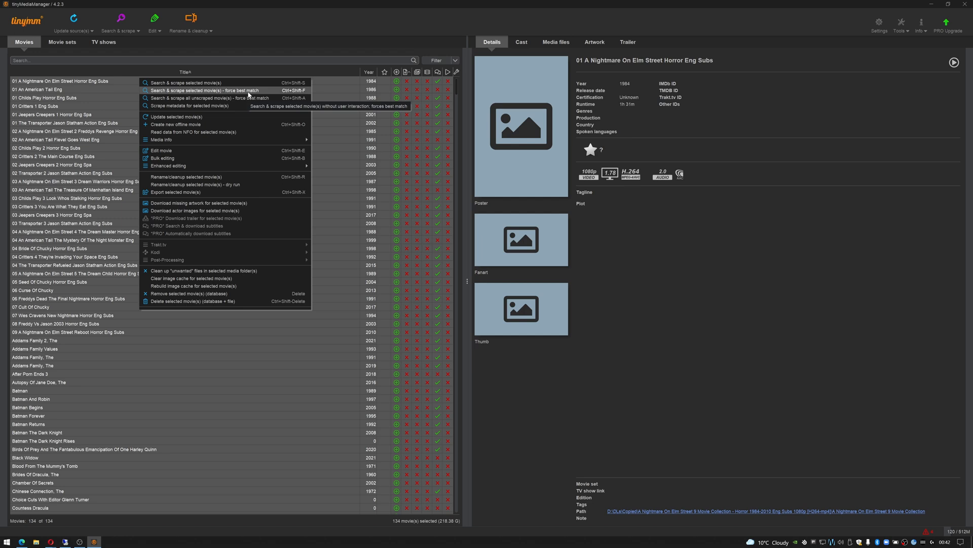
mouse_move(207, 98)
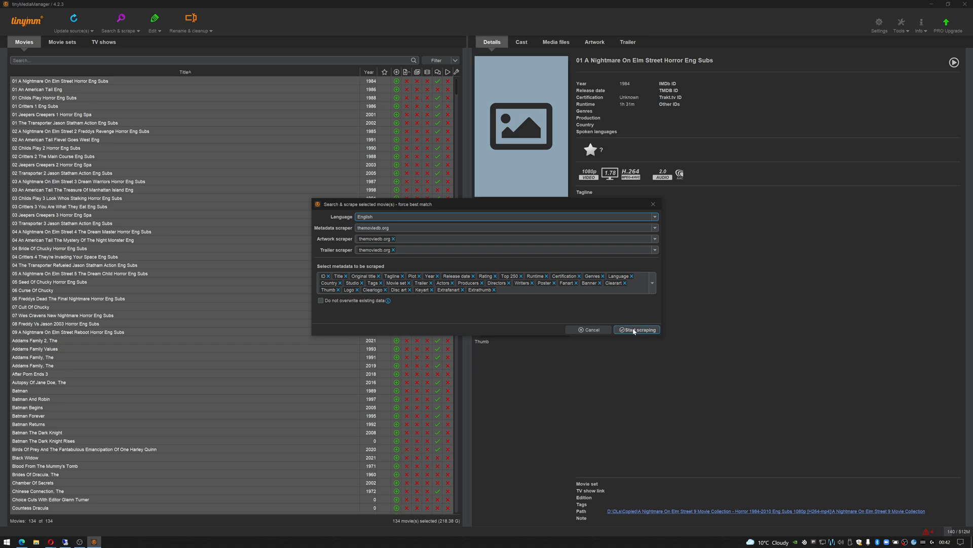
Start the forced best-match scrape for all 134 selected movies.
click(637, 328)
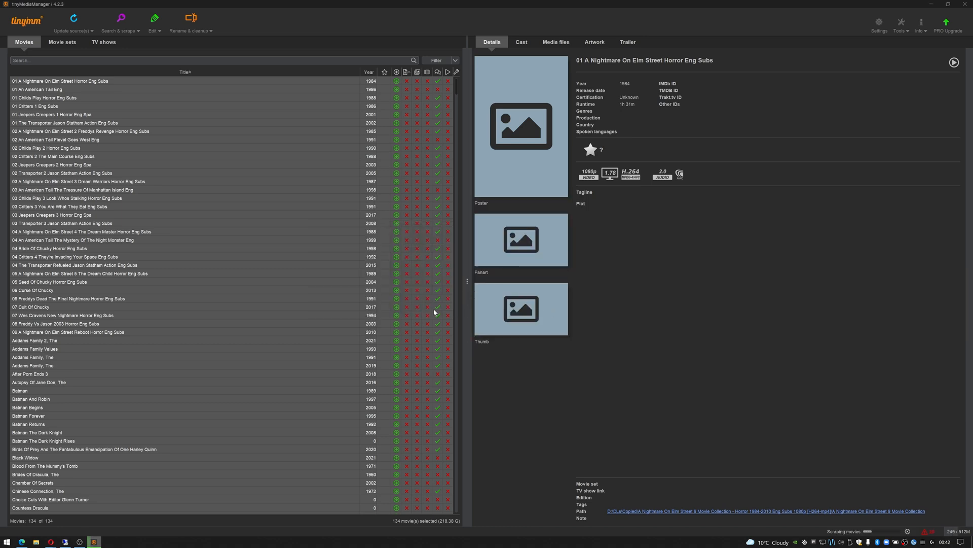
mouse_move(413, 295)
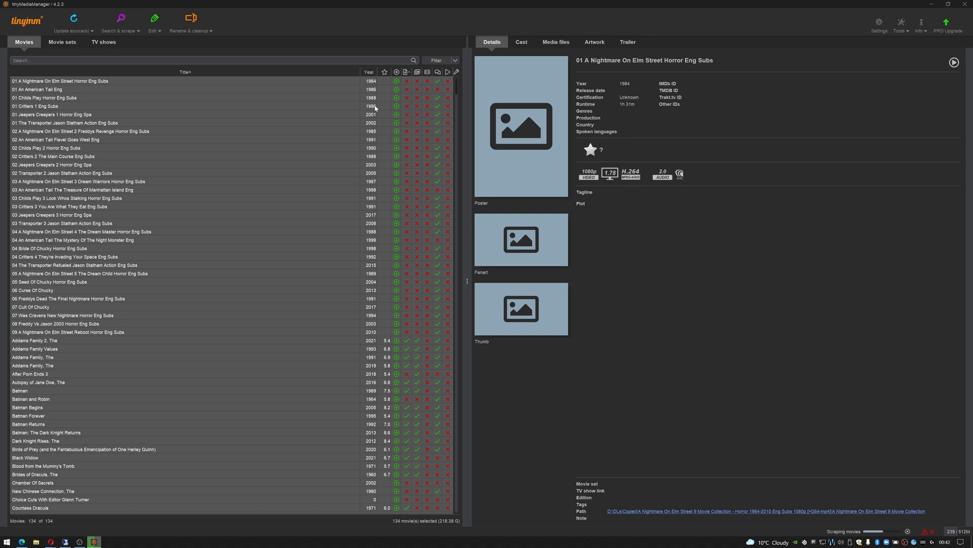
mouse_move(406, 72)
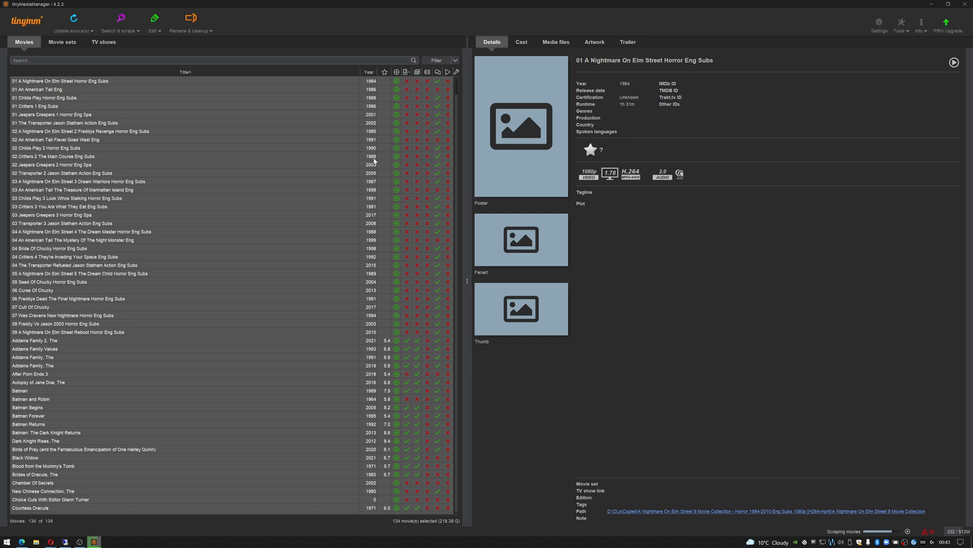
mouse_move(203, 278)
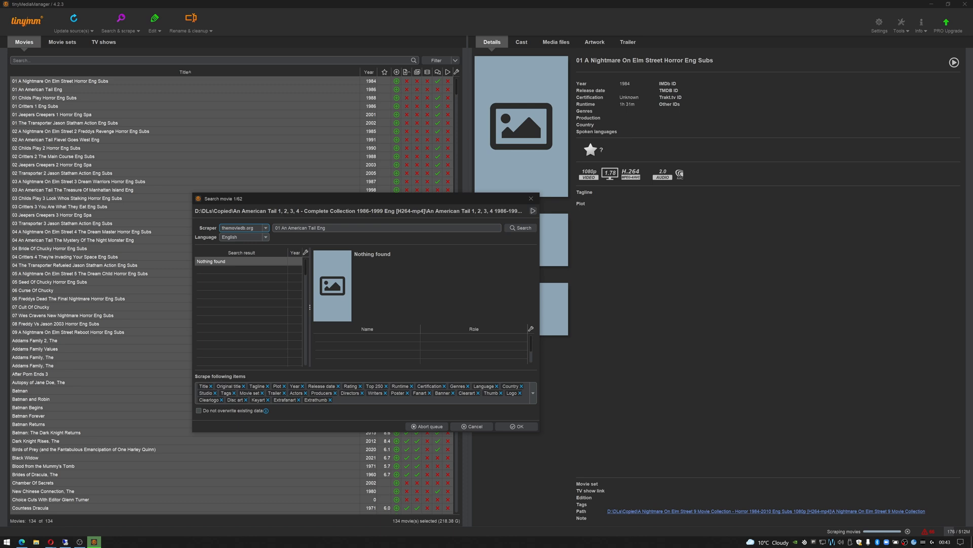
mouse_move(7, 168)
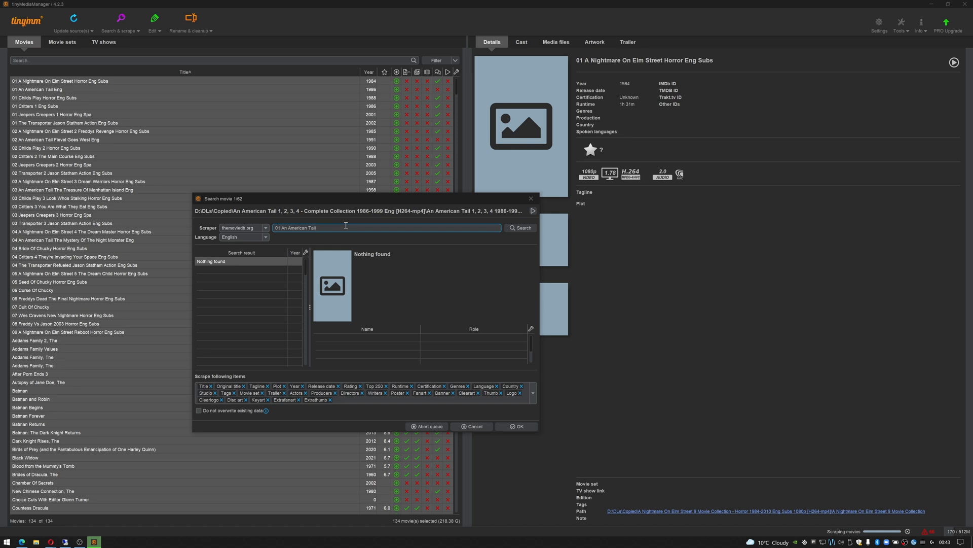
Match An American Tail (1986) and A Nightmare On Elm Street from search results; Childs Play finds nothing.
click(520, 227)
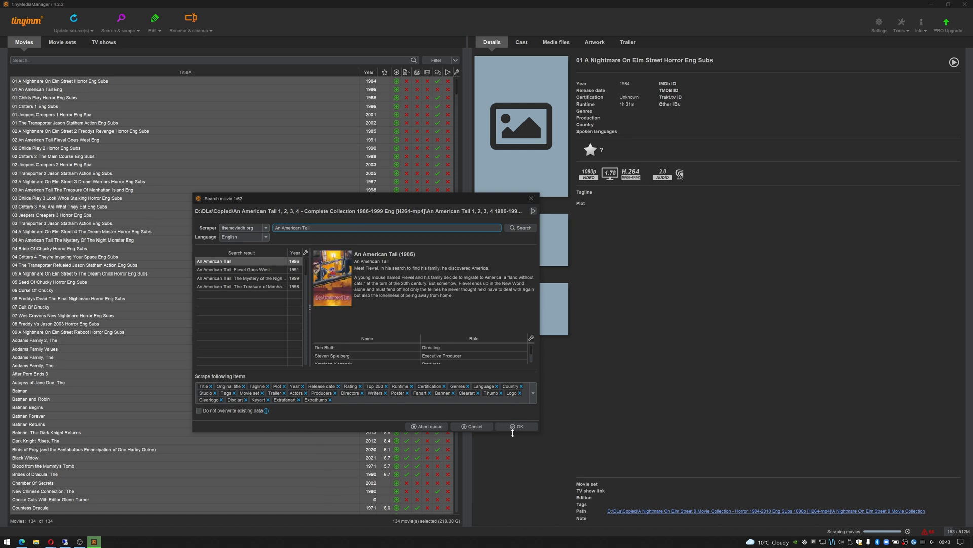
click(520, 426)
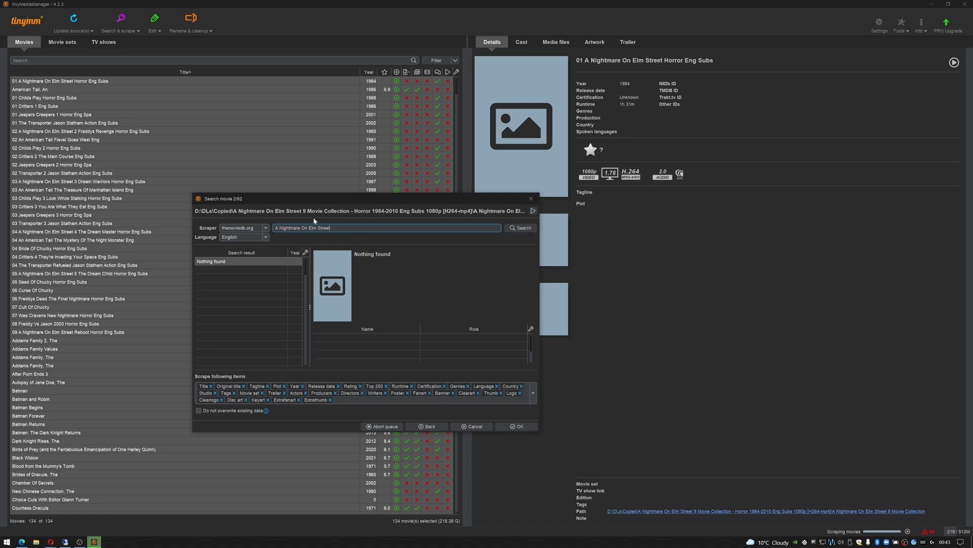
mouse_move(489, 372)
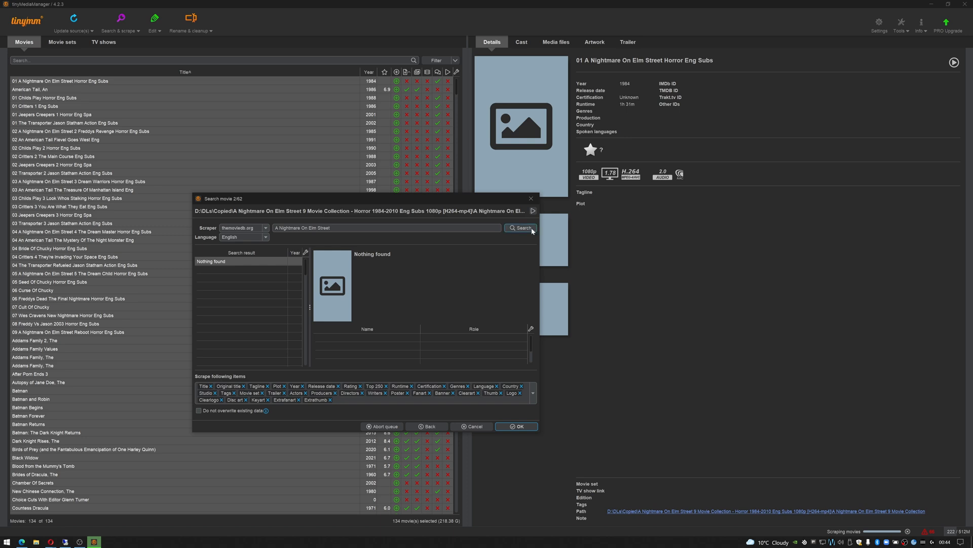
click(516, 426)
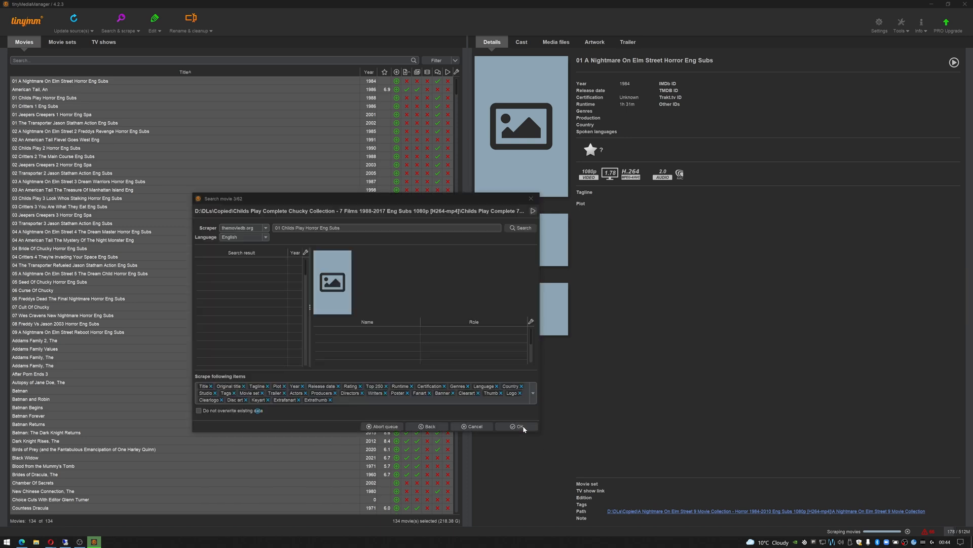
click(521, 426)
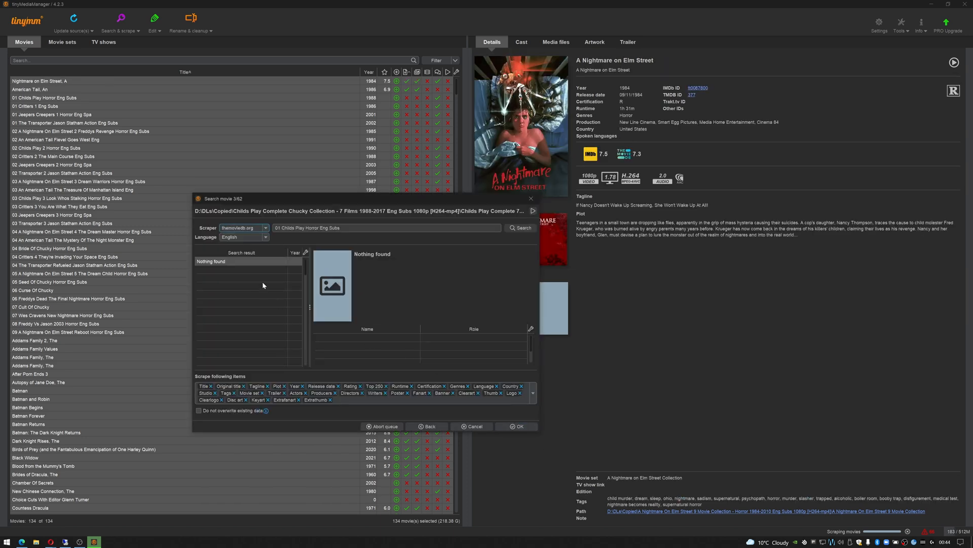
mouse_move(416, 300)
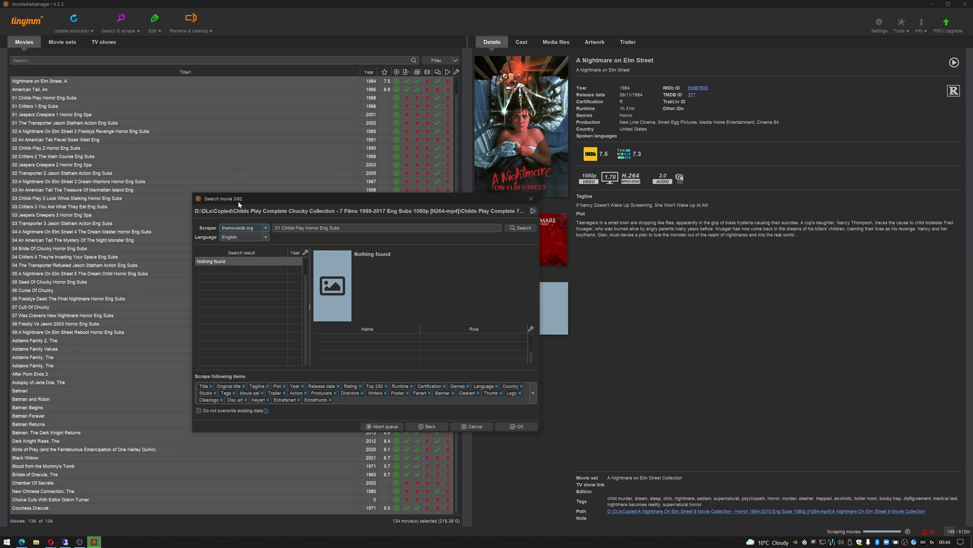
mouse_move(248, 206)
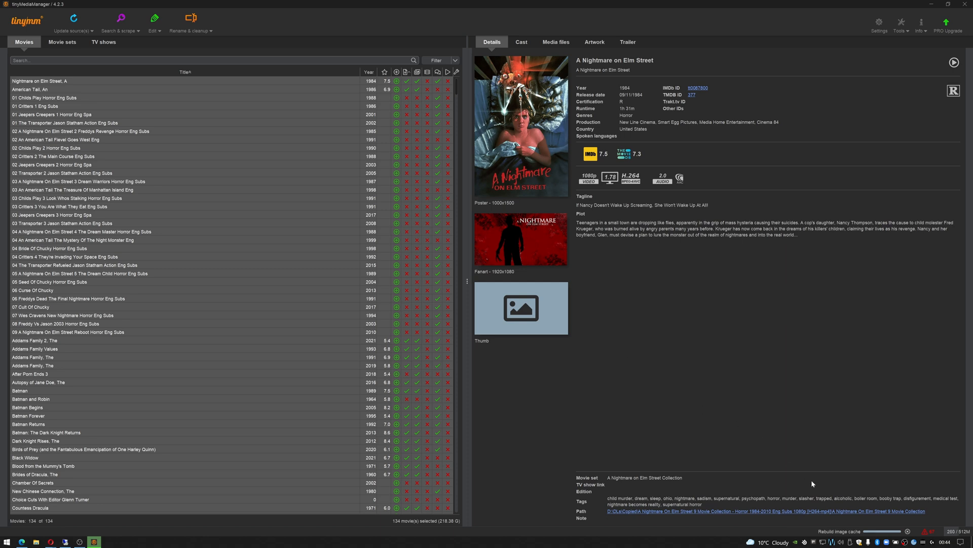
mouse_move(839, 538)
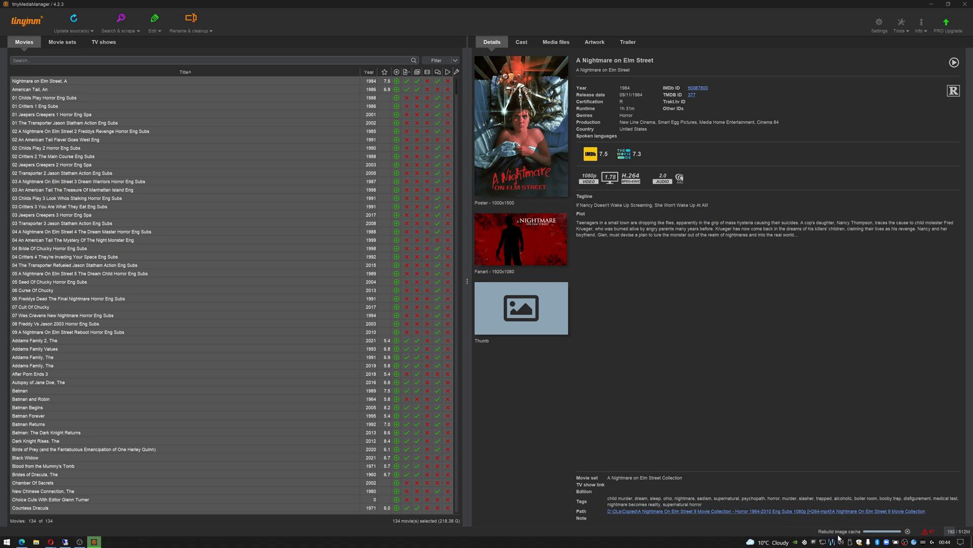
mouse_move(730, 408)
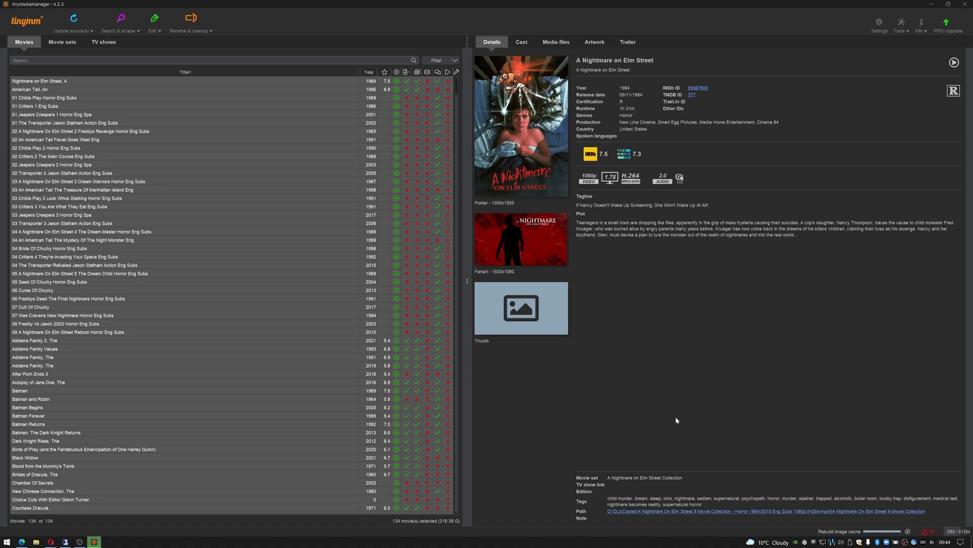
mouse_move(803, 228)
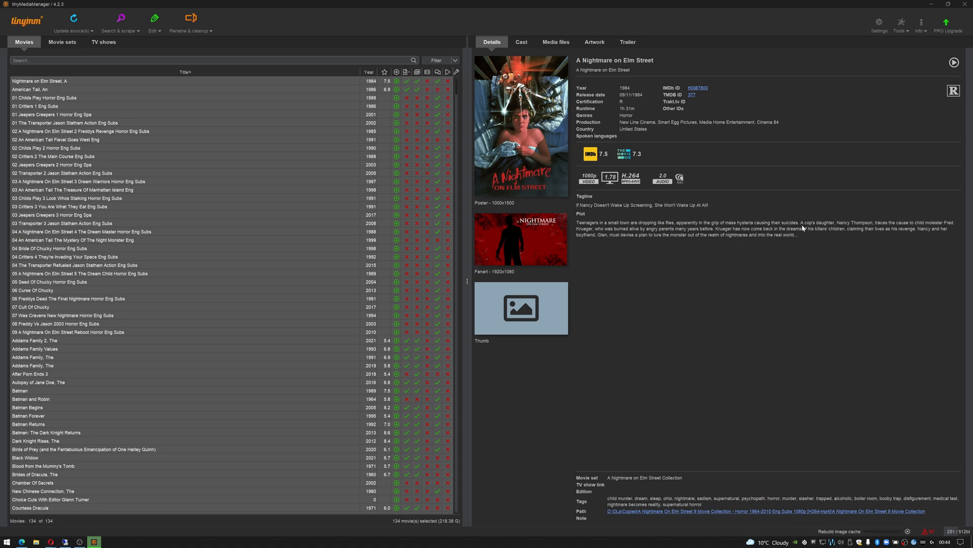